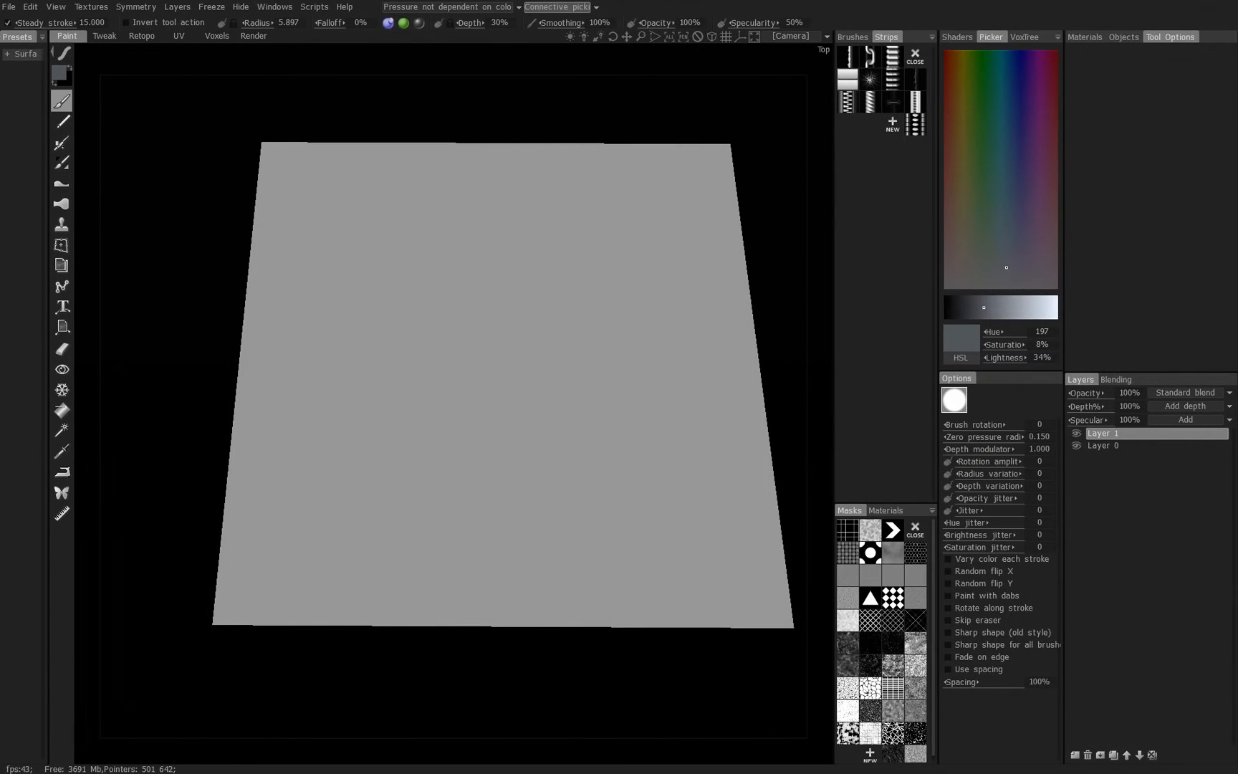
pyautogui.moveTo(187, 231)
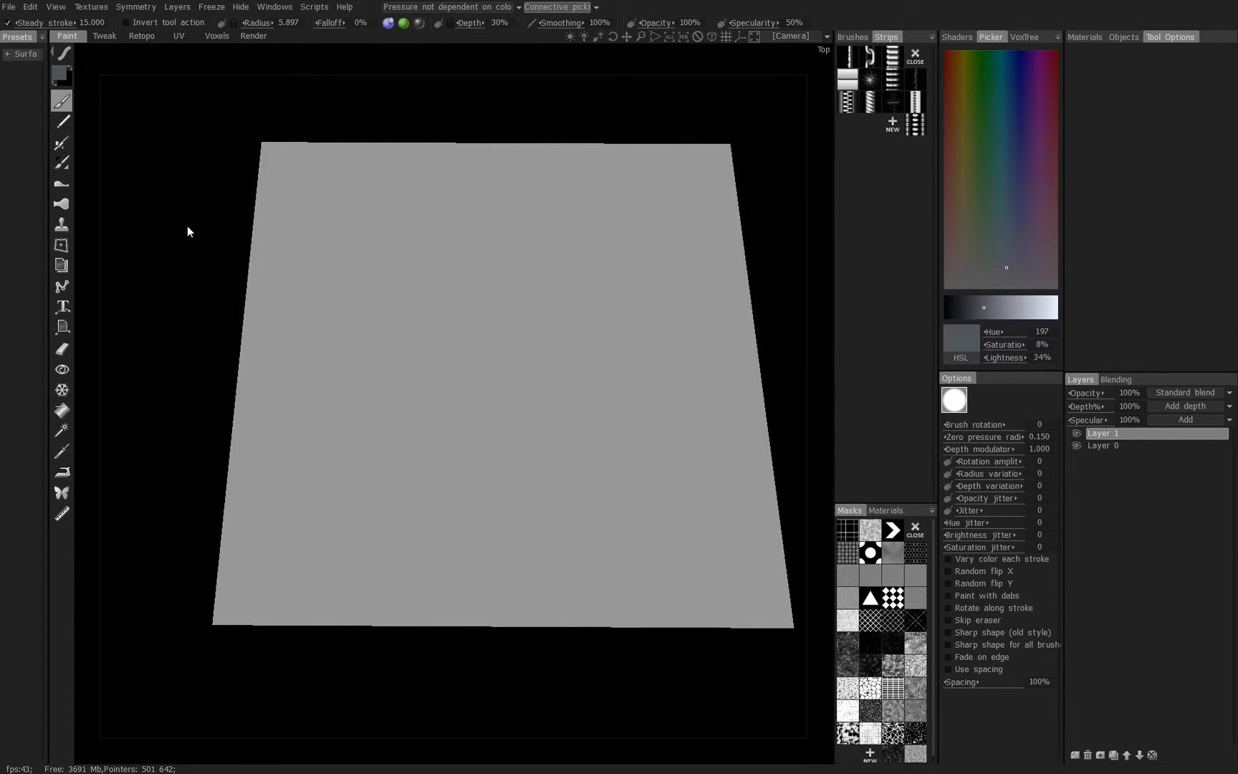
pyautogui.moveTo(196, 234)
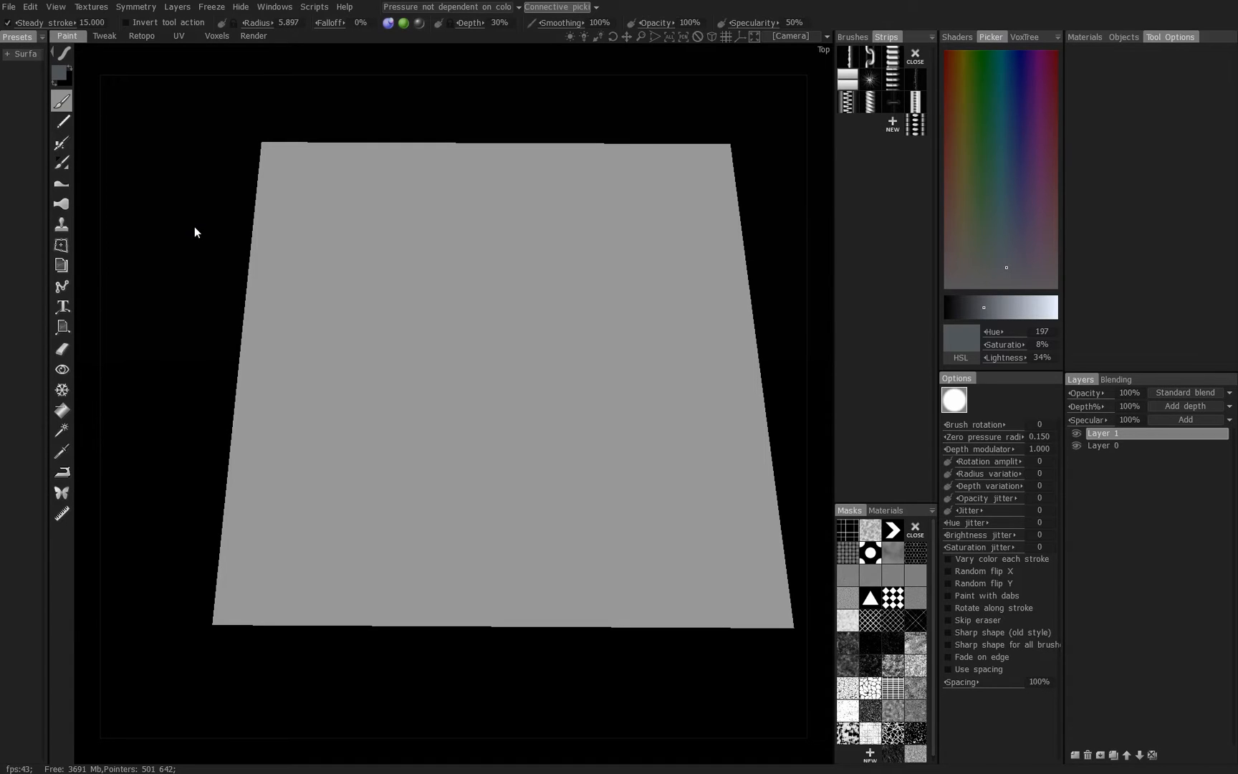
pyautogui.moveTo(861, 69)
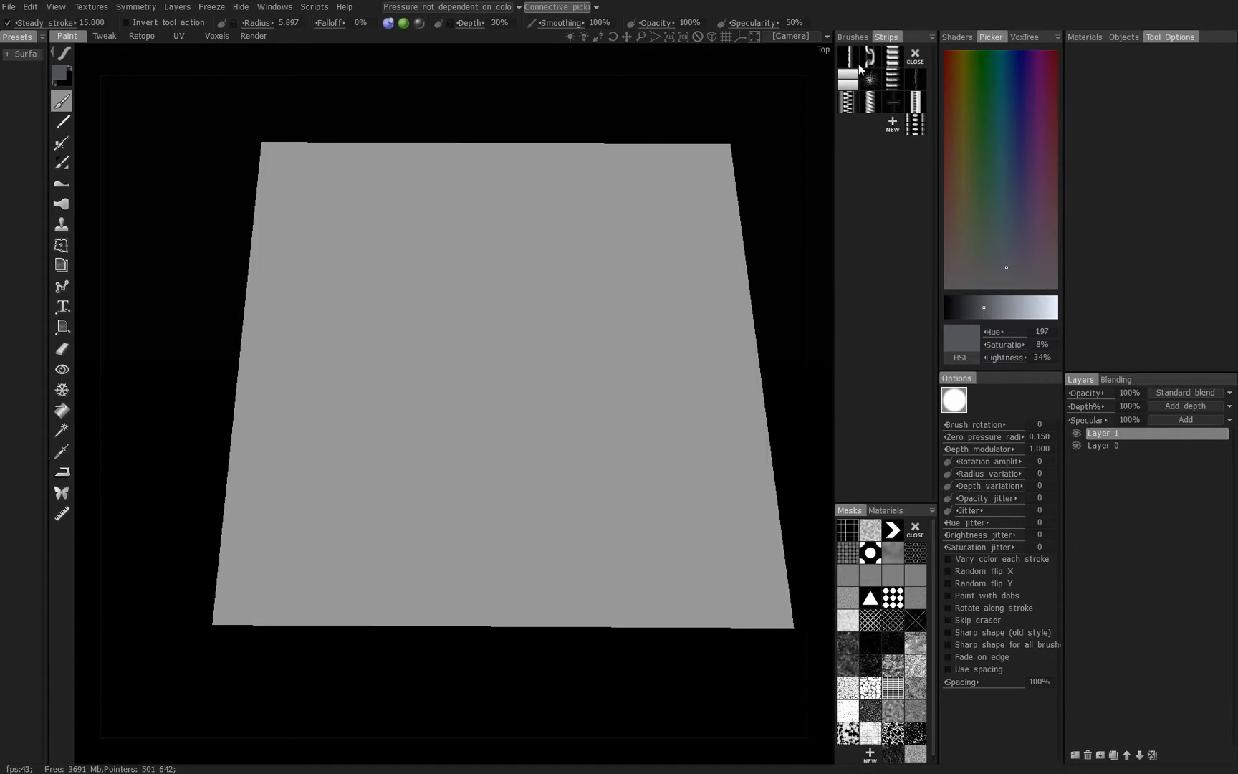
# Show the brush alpha collection in place of the strips.
pyautogui.click(853, 36)
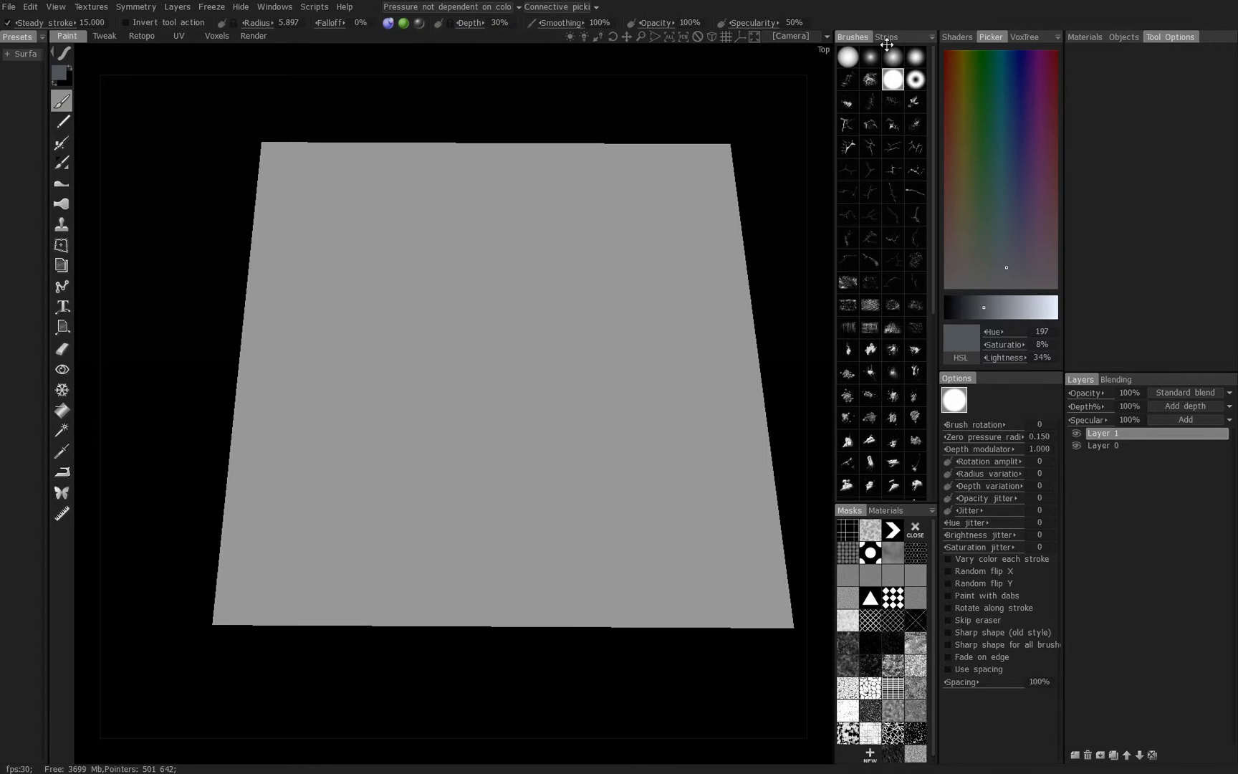
# Choose a smooth round brush to paint the grooves with.
pyautogui.click(887, 35)
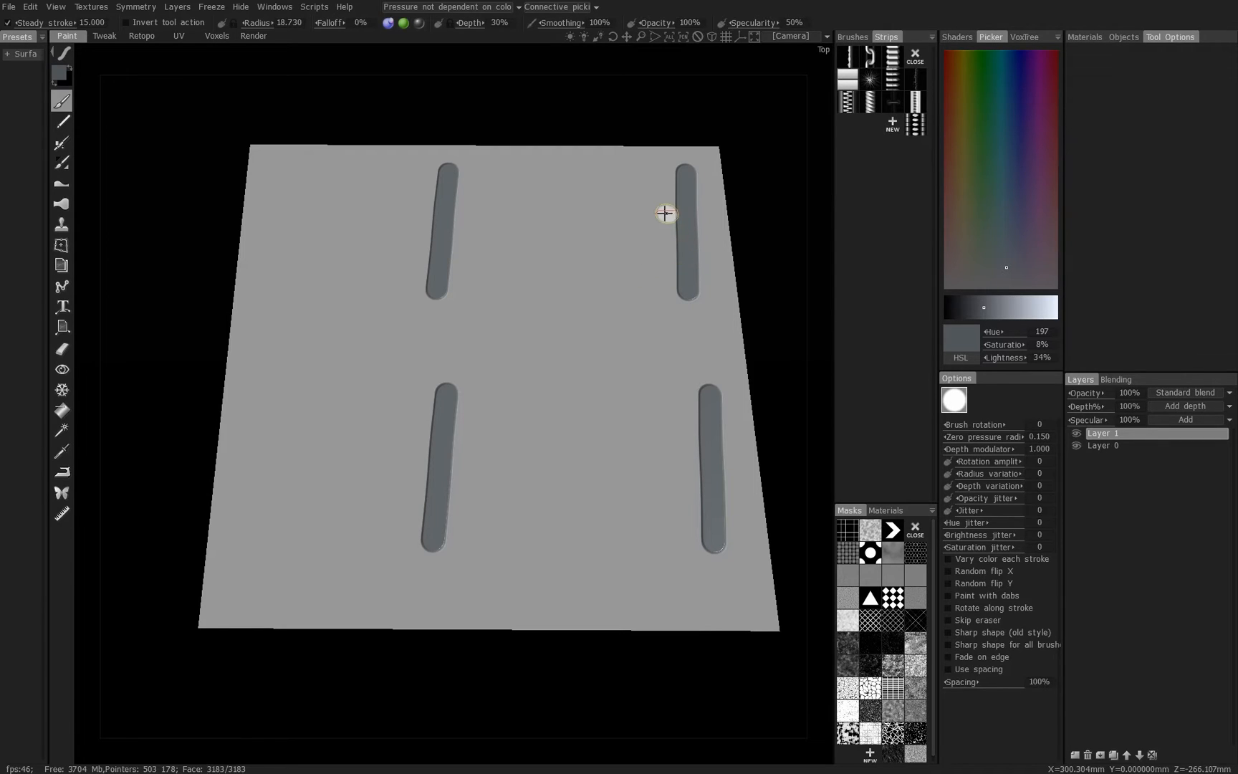
pyautogui.moveTo(831, 159)
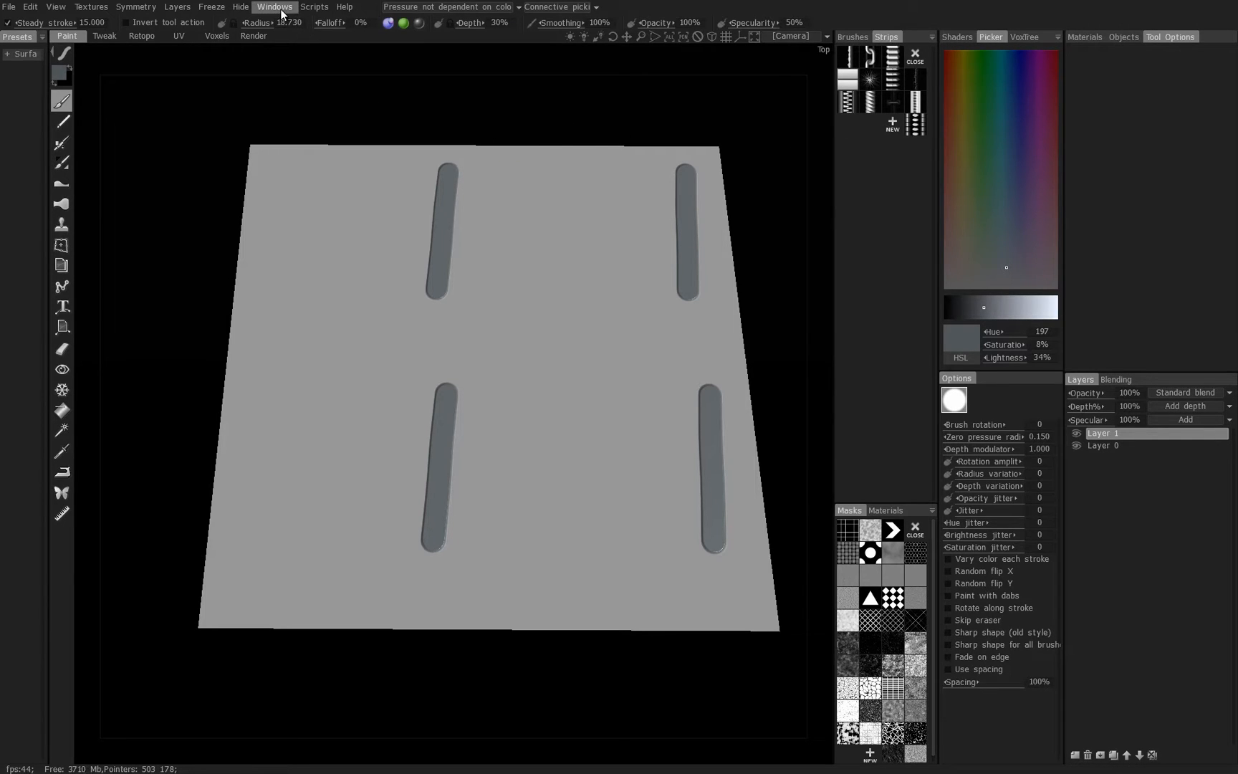
# Show the Windows menu listing the panels that can be displayed.
pyautogui.click(274, 6)
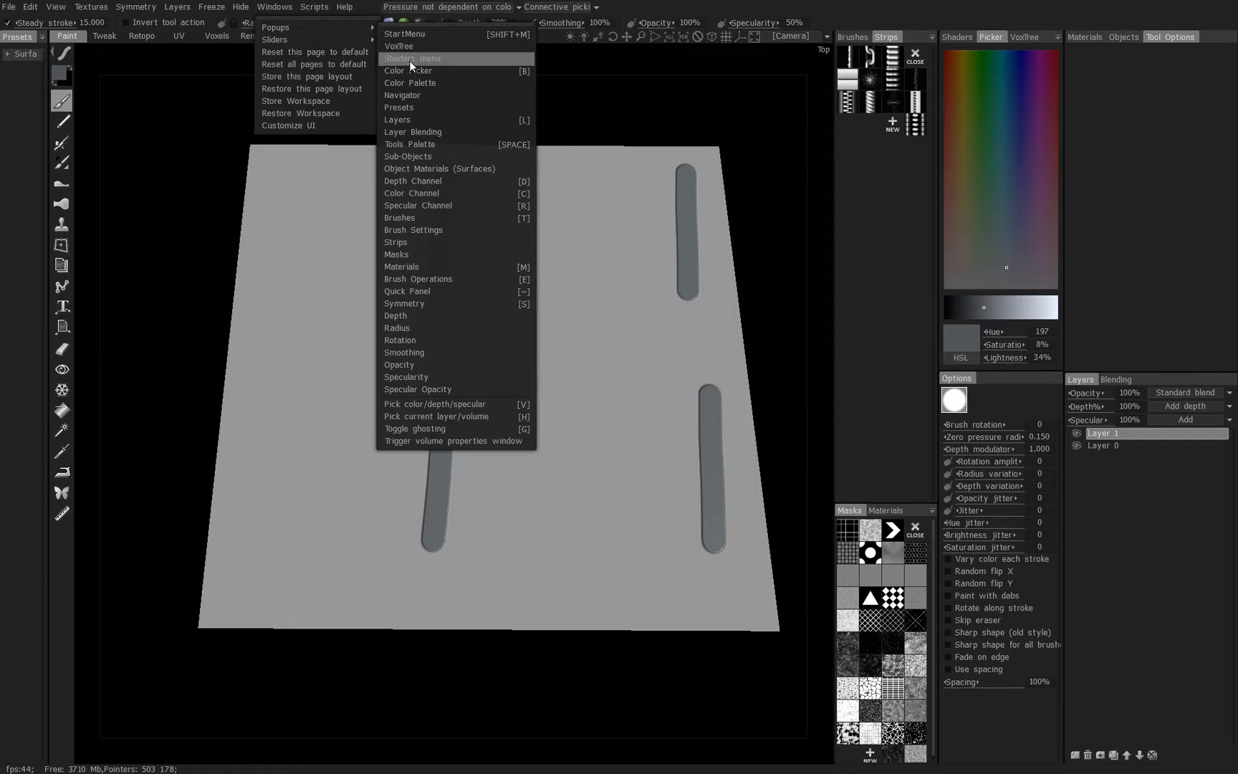
pyautogui.moveTo(414, 242)
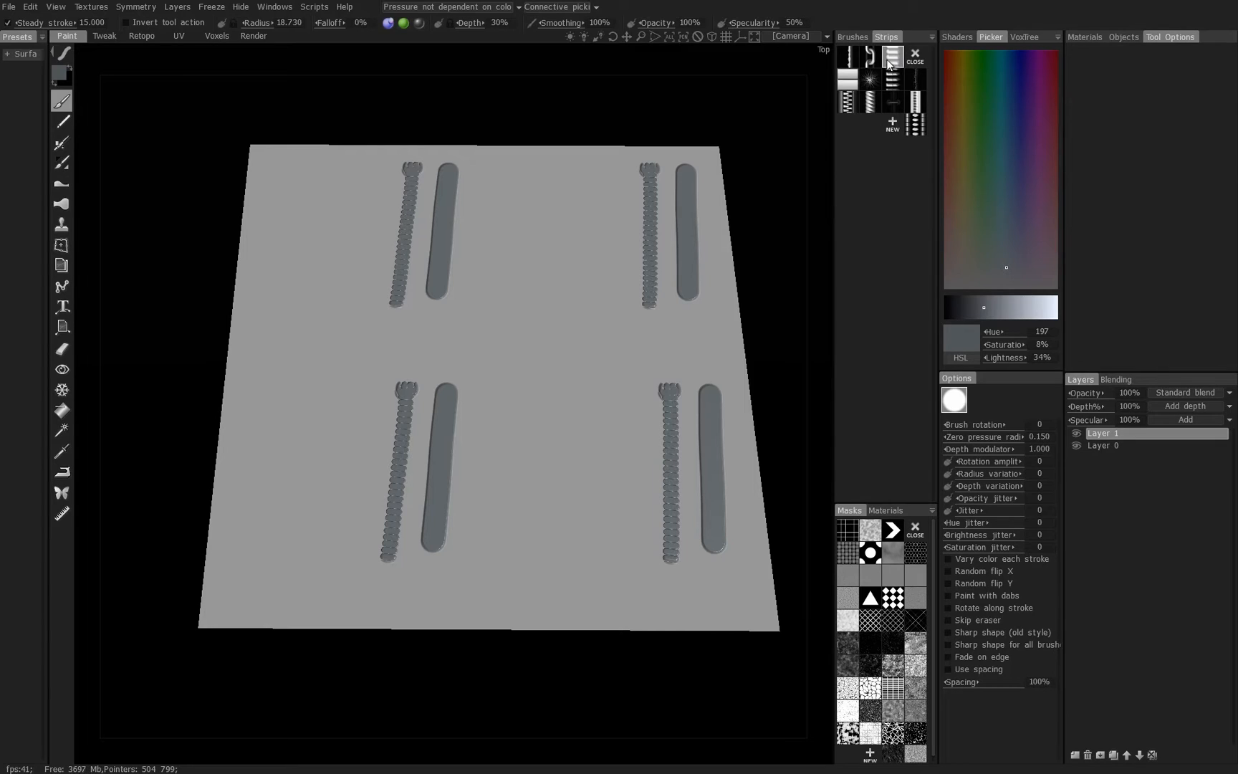
pyautogui.moveTo(644, 202)
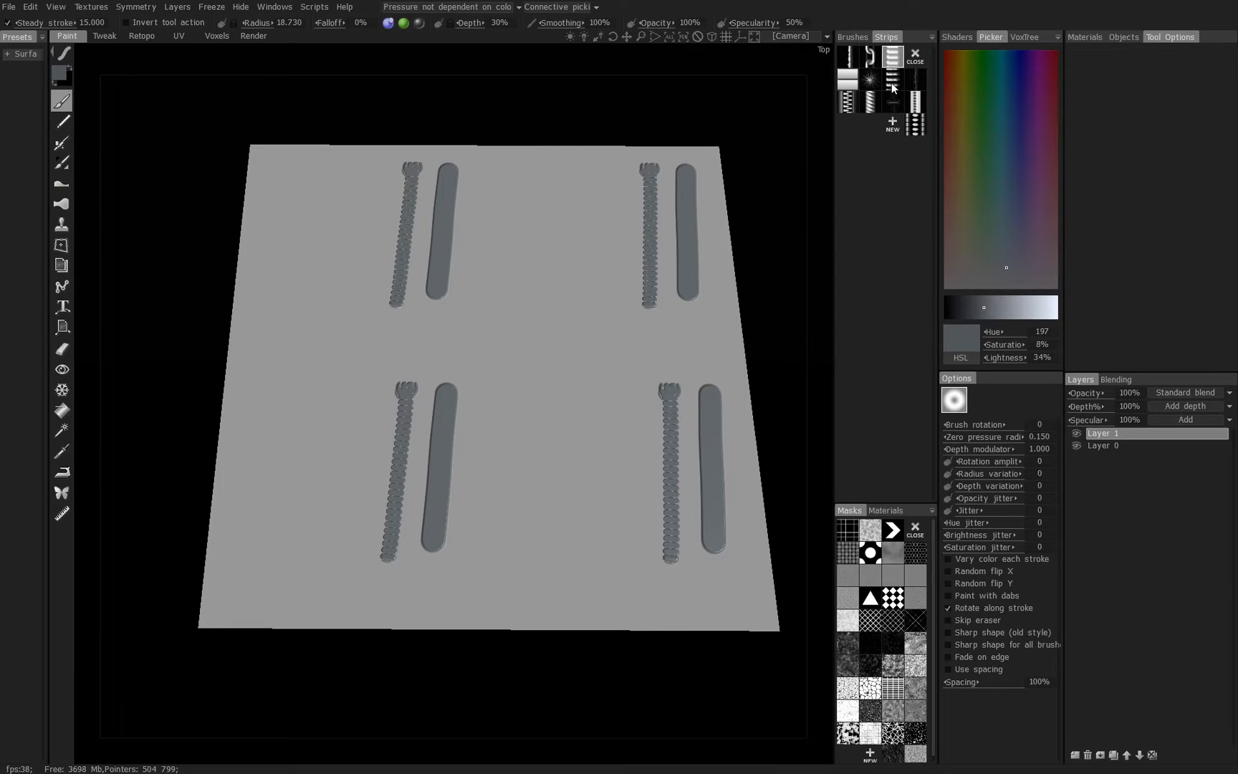
pyautogui.moveTo(561, 238)
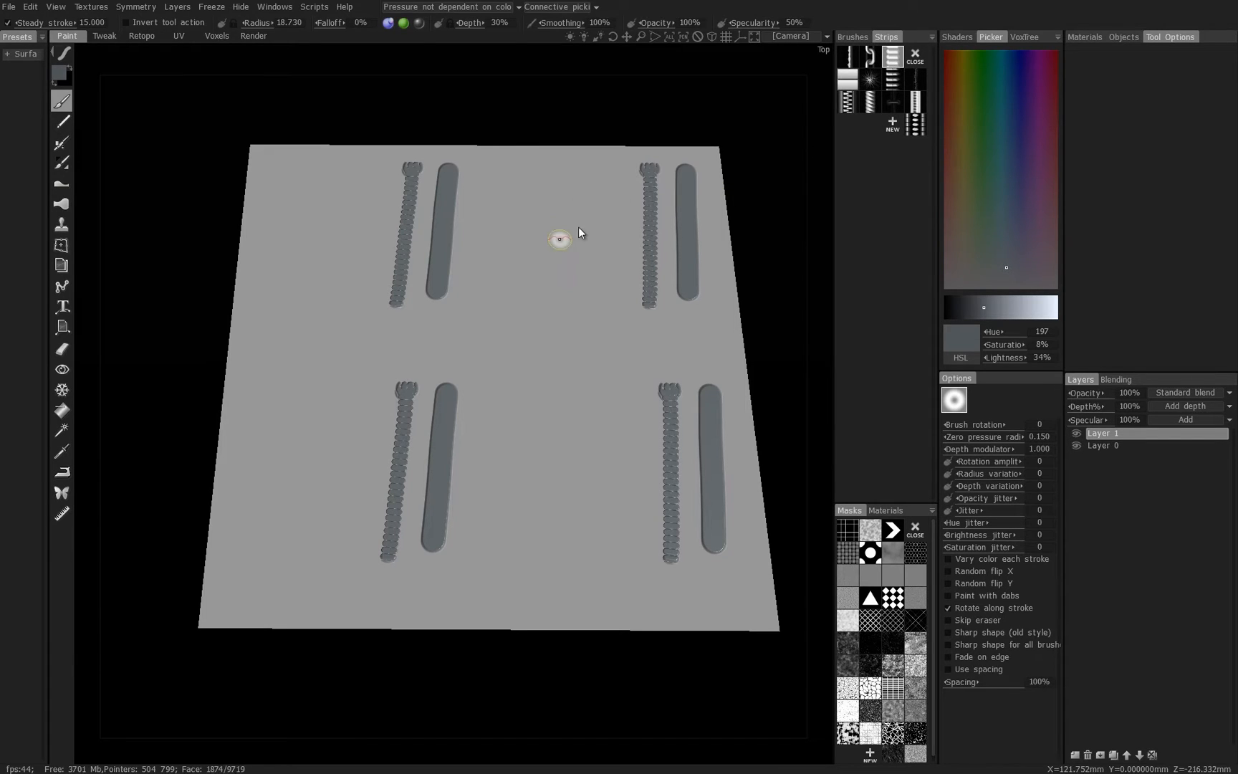
pyautogui.moveTo(623, 167)
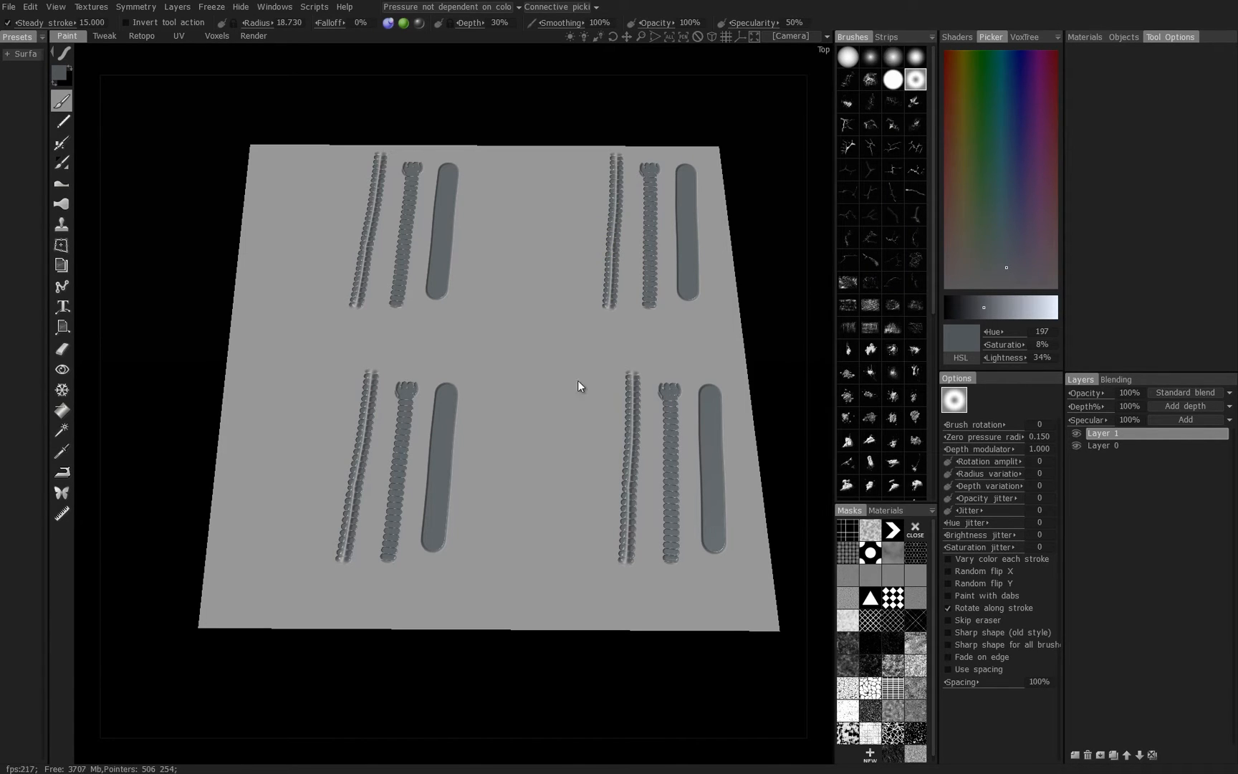
# Pick a new strip and brush combo and paint a chunkier stroke in the new row.
pyautogui.click(886, 36)
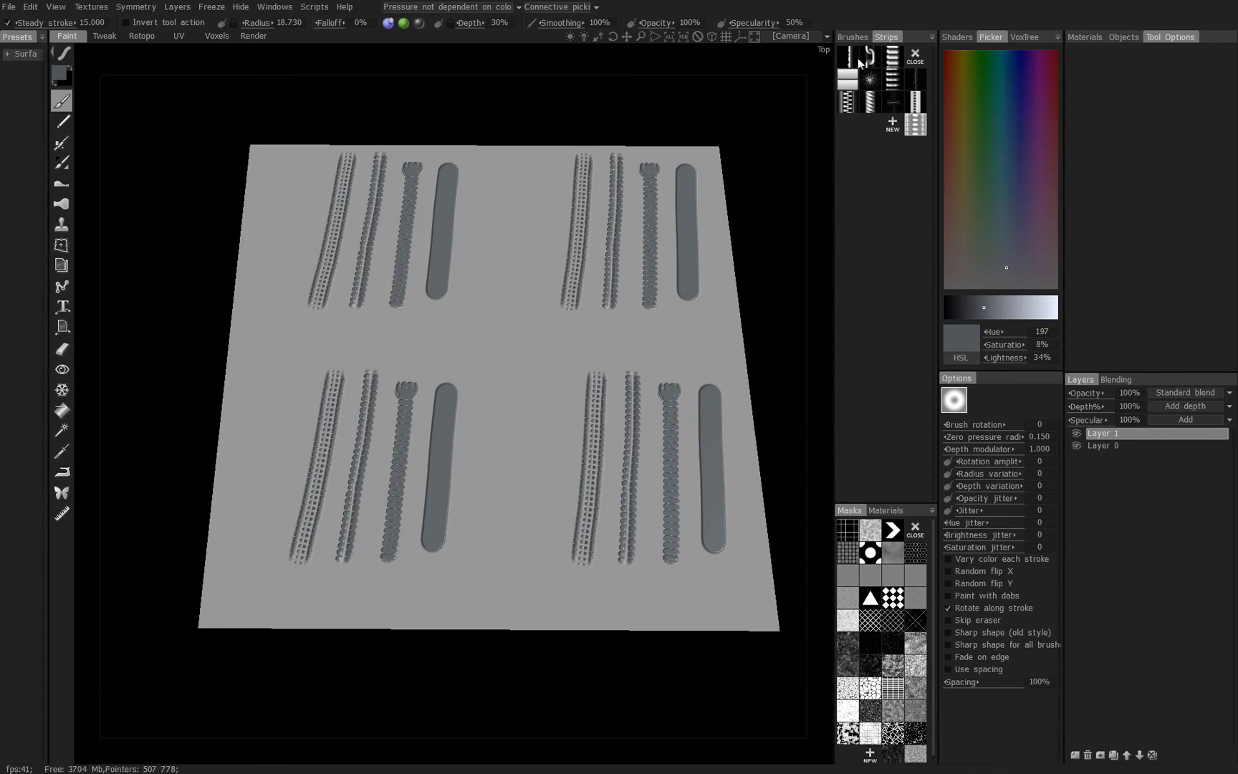
pyautogui.click(851, 36)
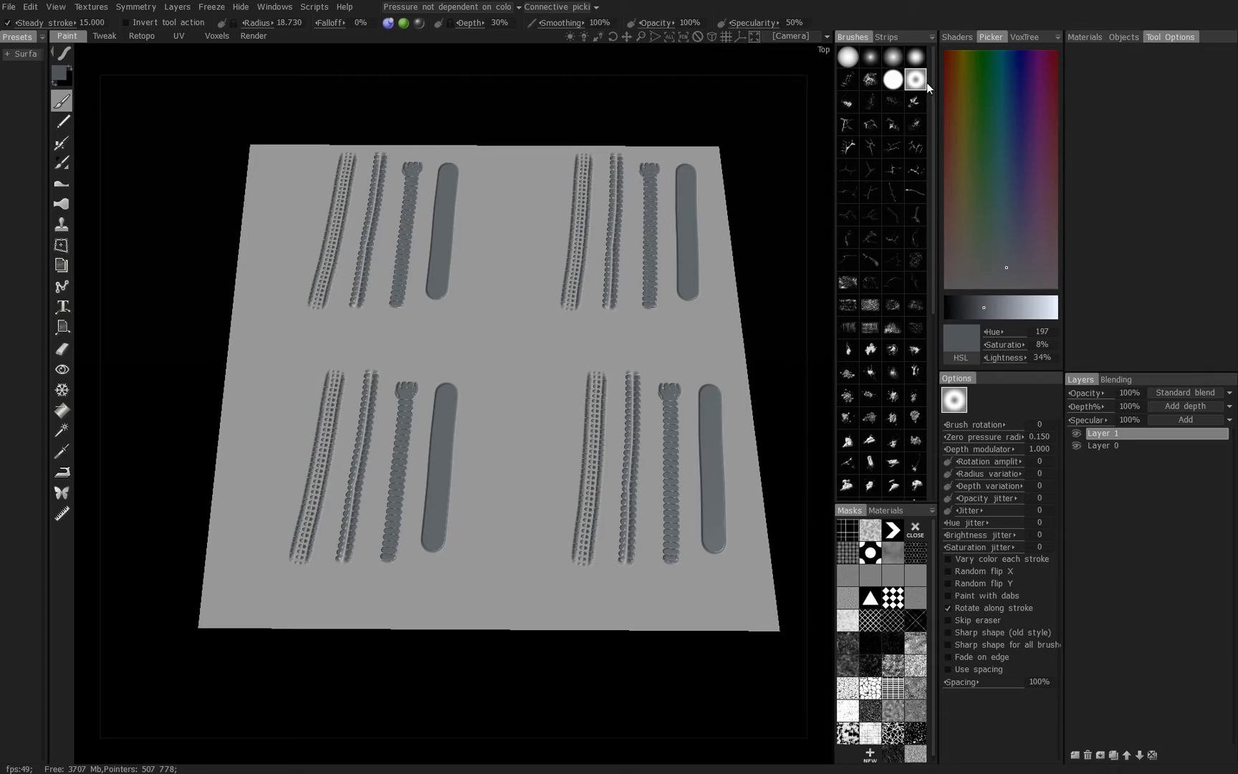
pyautogui.moveTo(886, 93)
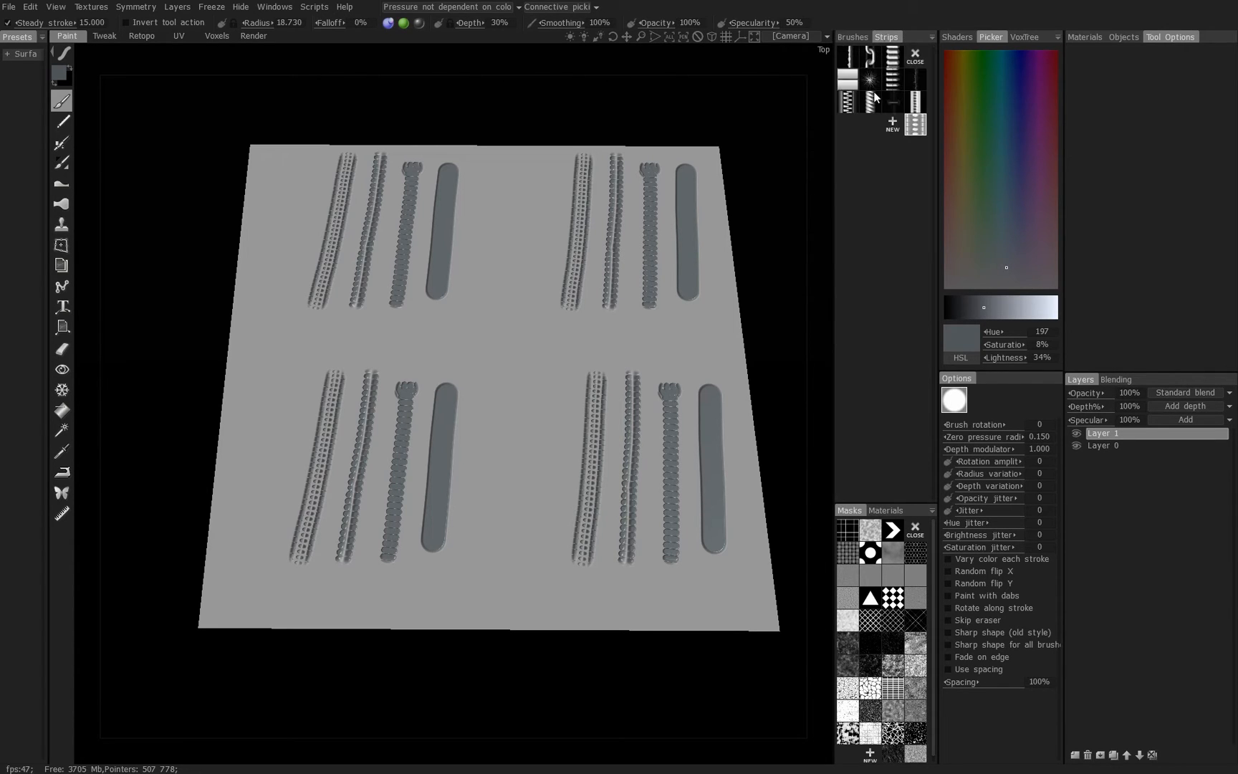
pyautogui.moveTo(553, 162)
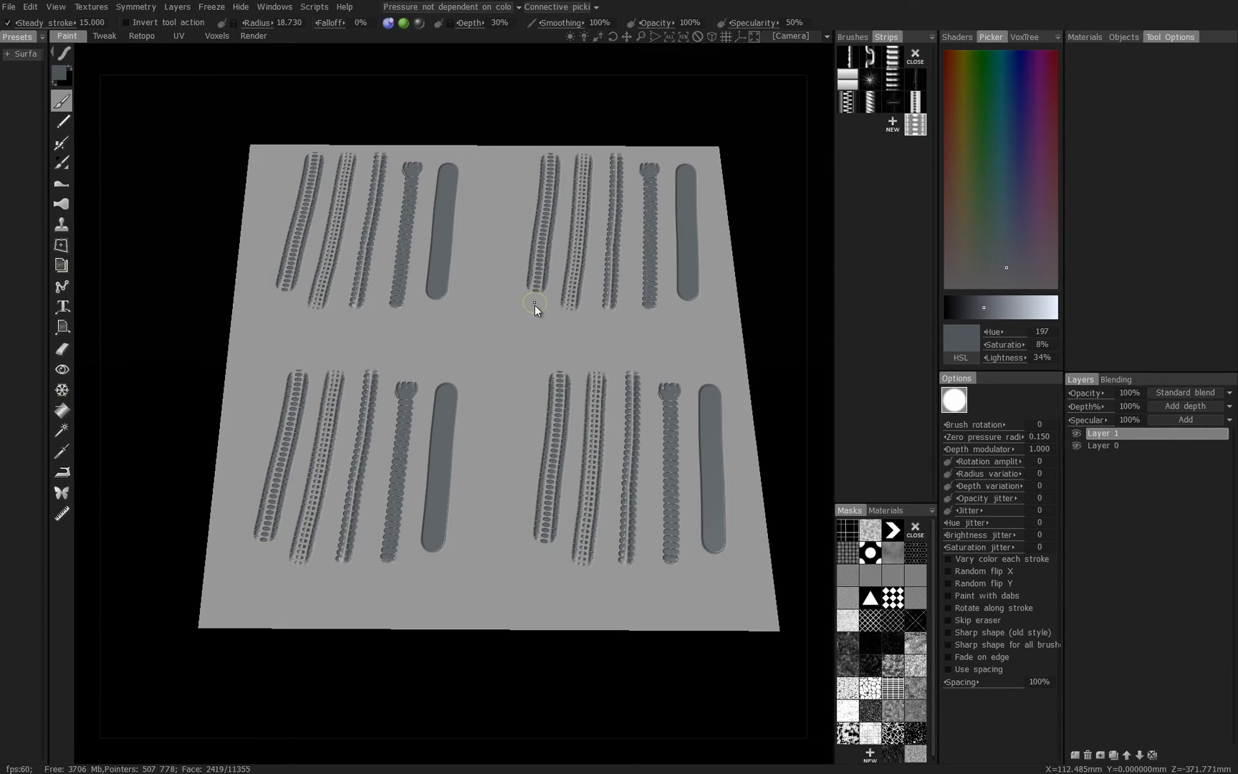
pyautogui.moveTo(537, 308); pyautogui.dragTo(561, 265)
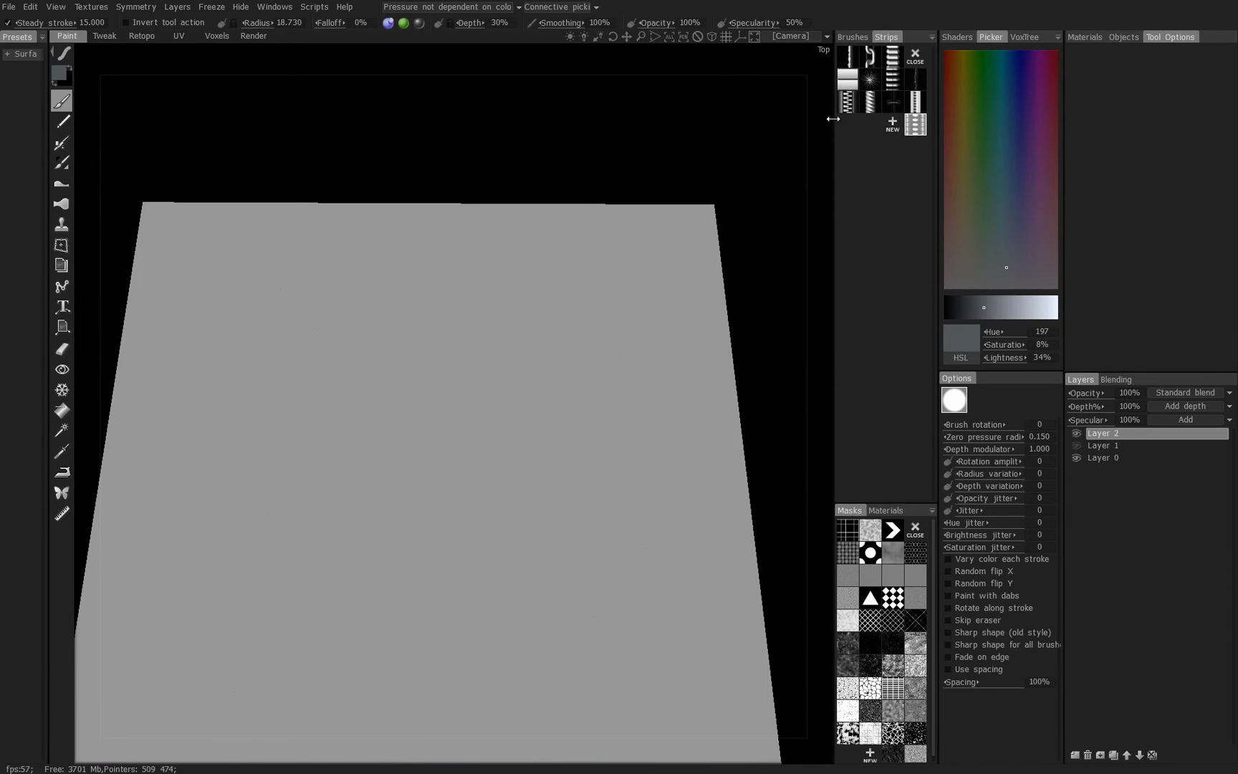
pyautogui.moveTo(861, 46)
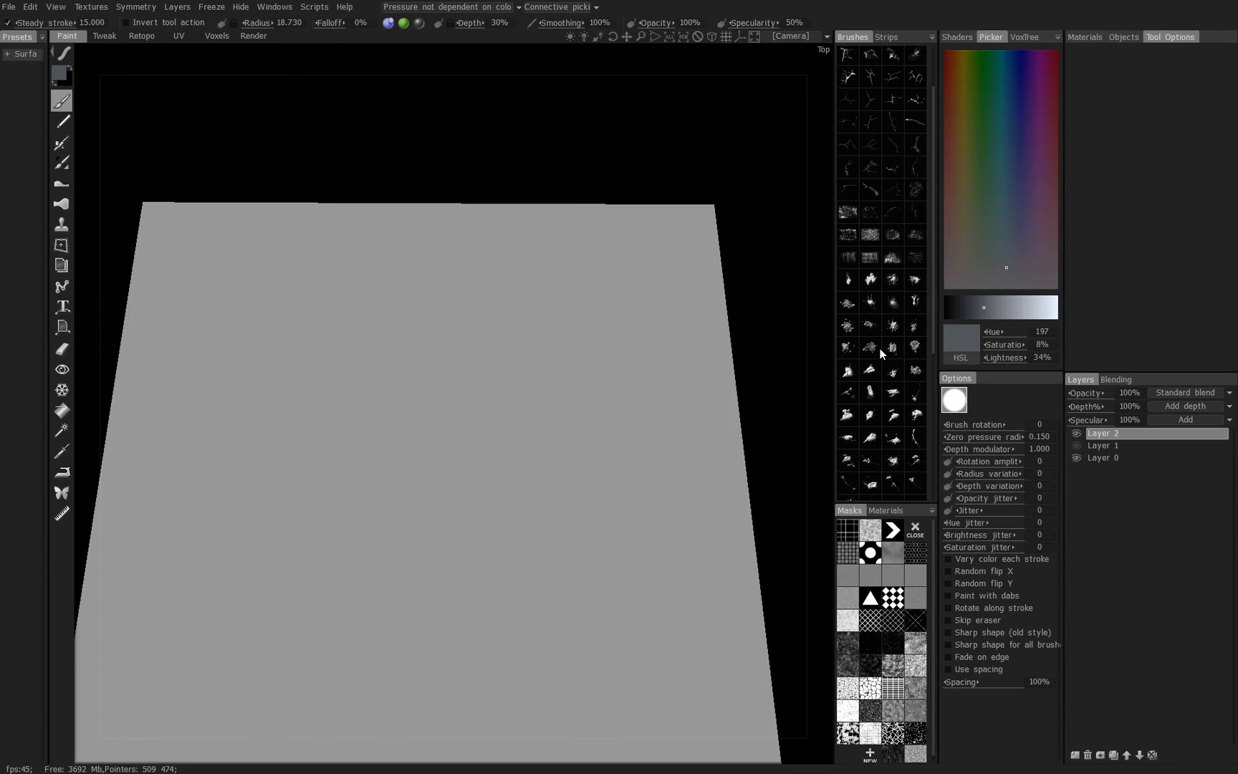
# Pick a grid-patterned brush alpha for the fresh layer.
pyautogui.click(870, 261)
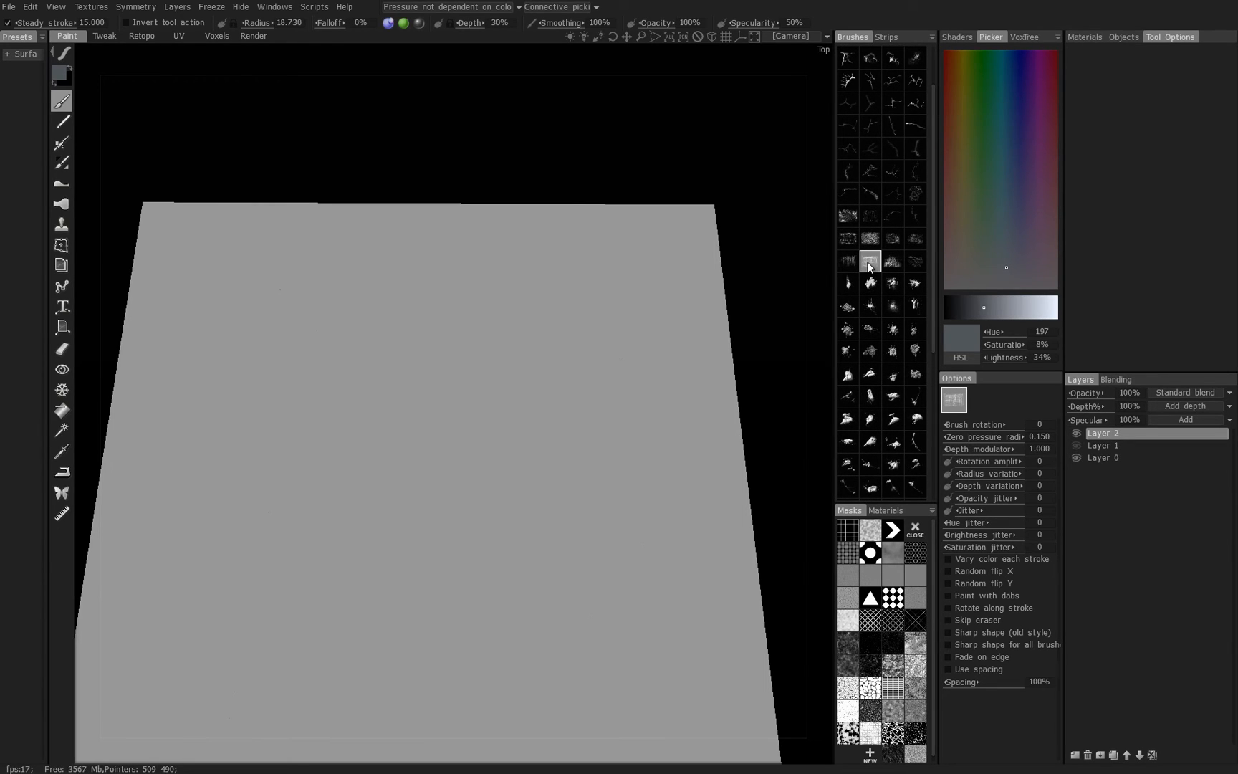